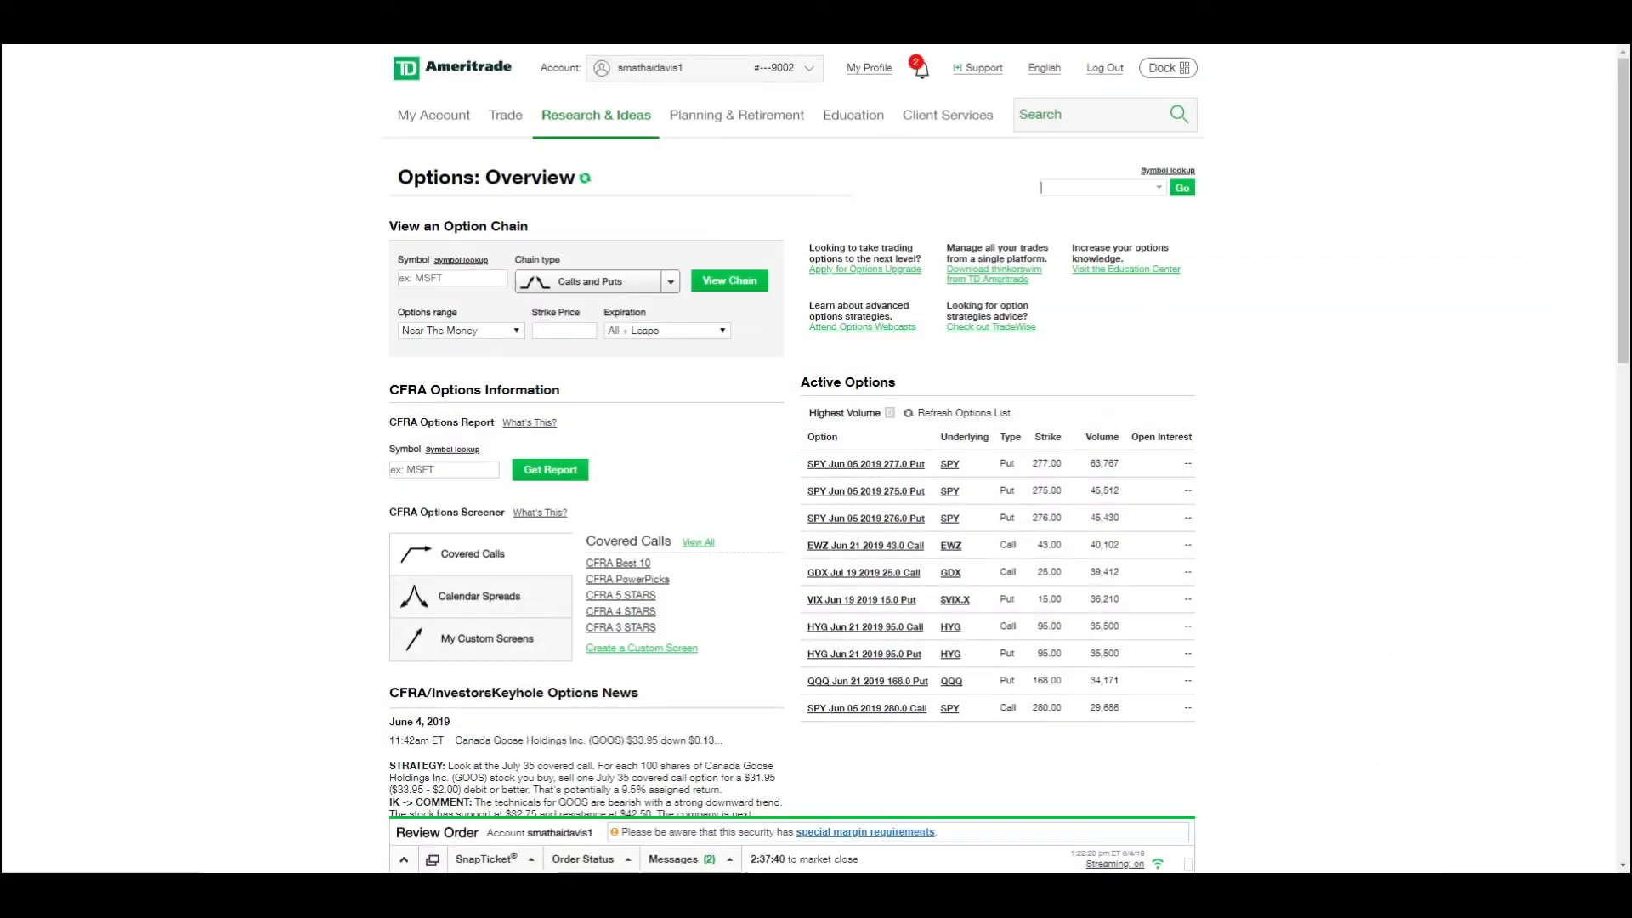
# Step: Start an options trade with TTWO entered as the underlying symbol
pyautogui.click(505, 116)
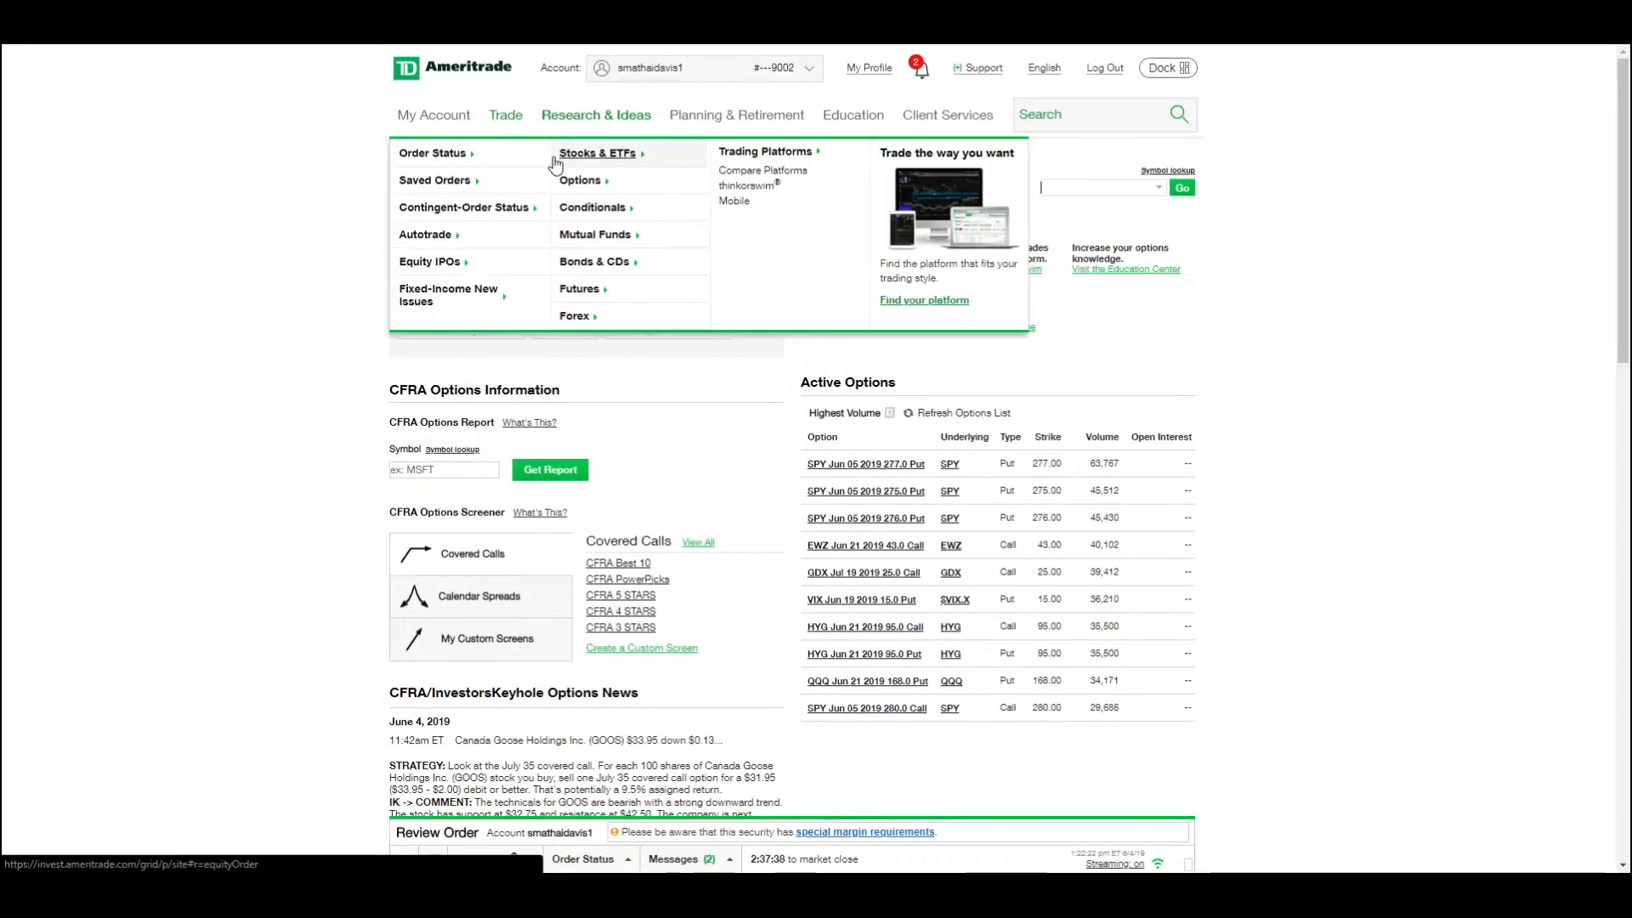
pyautogui.click(578, 180)
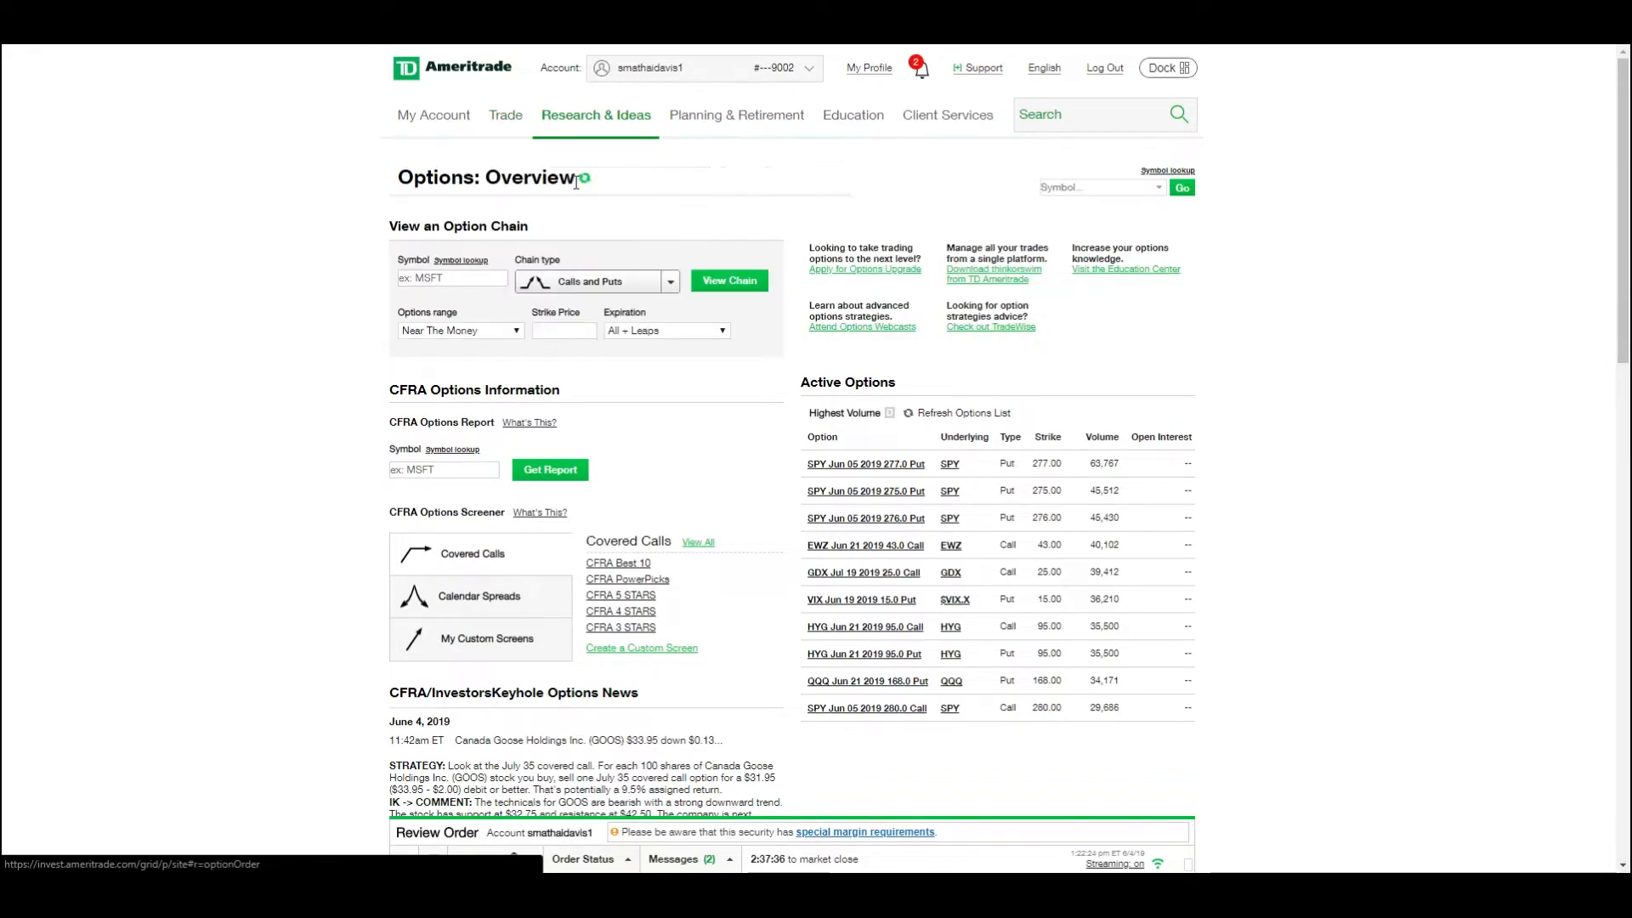
pyautogui.click(505, 114)
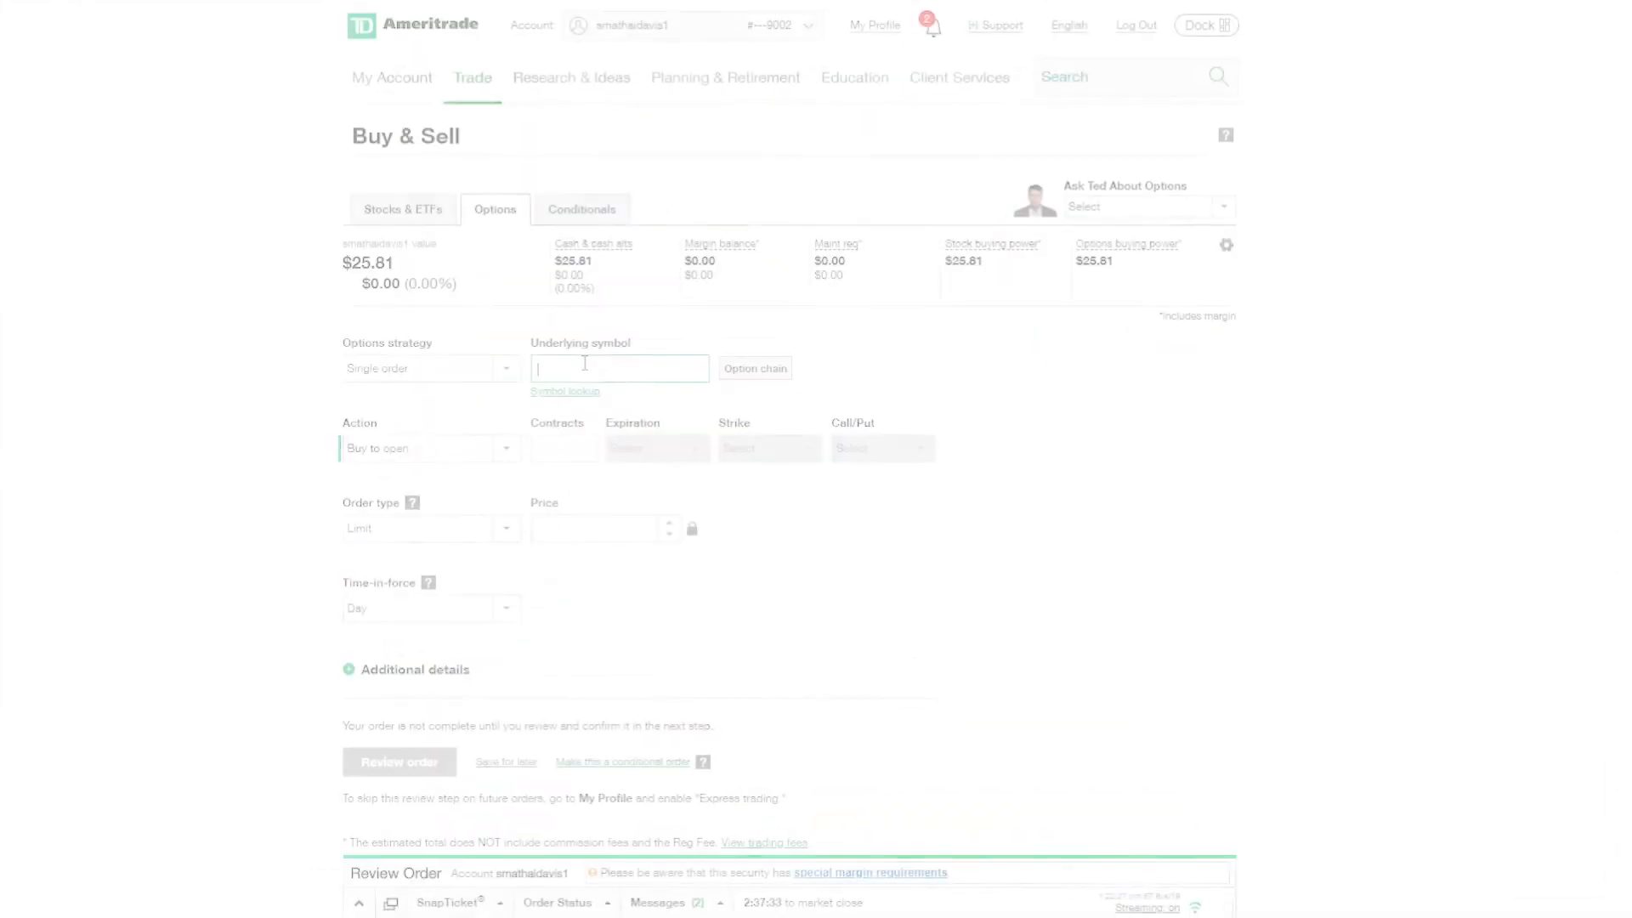
pyautogui.write('TTW')
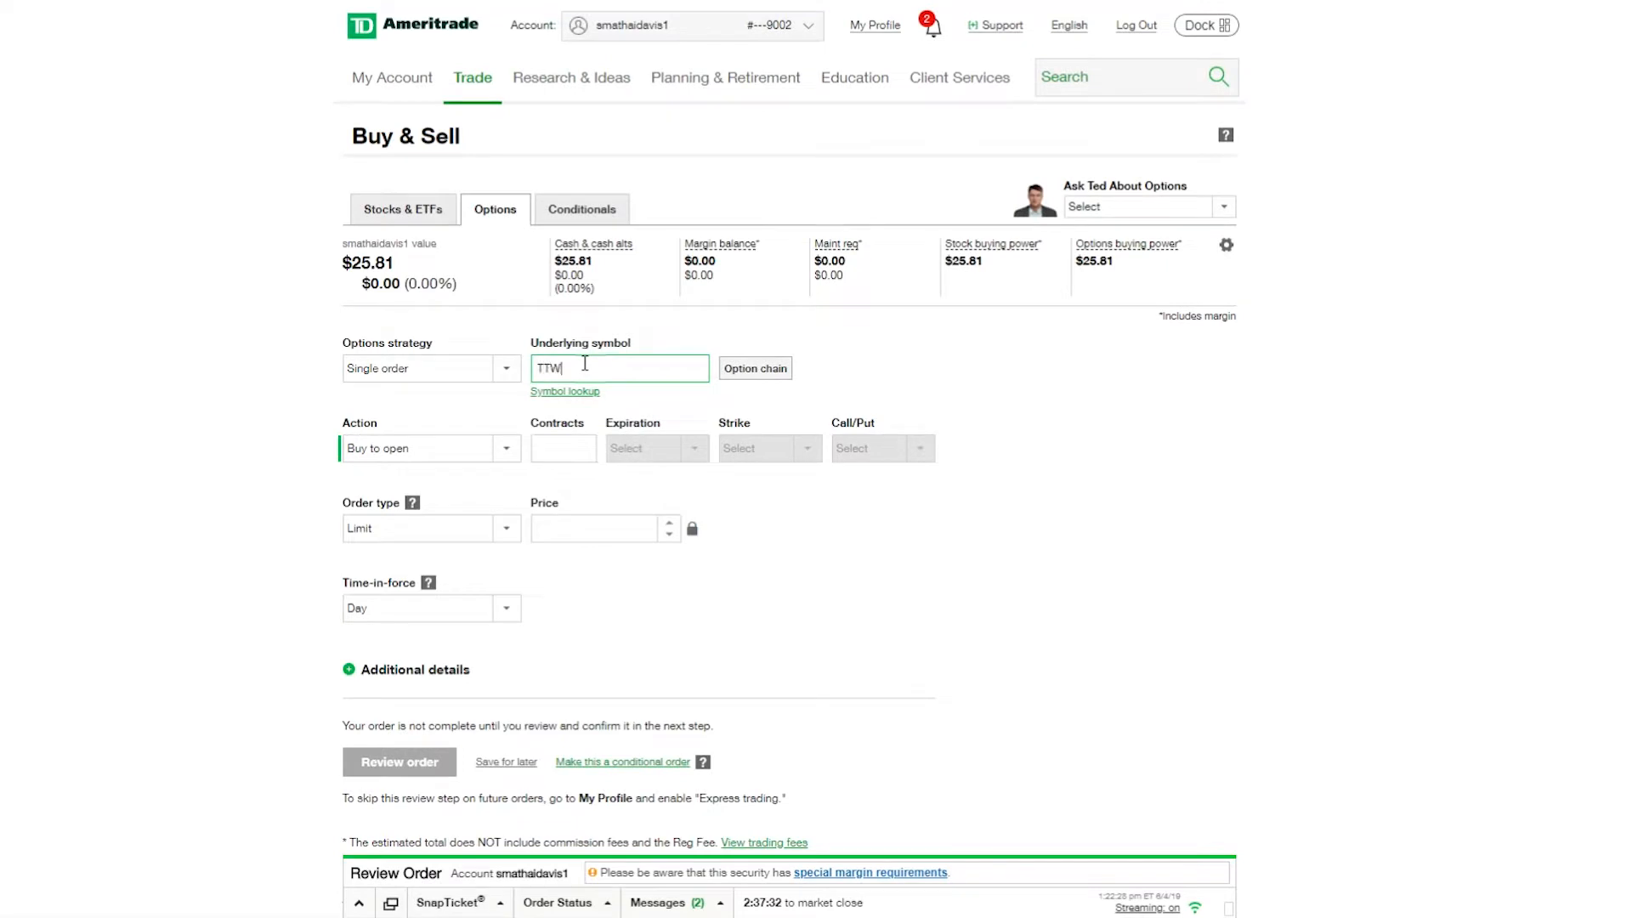
pyautogui.write('O')
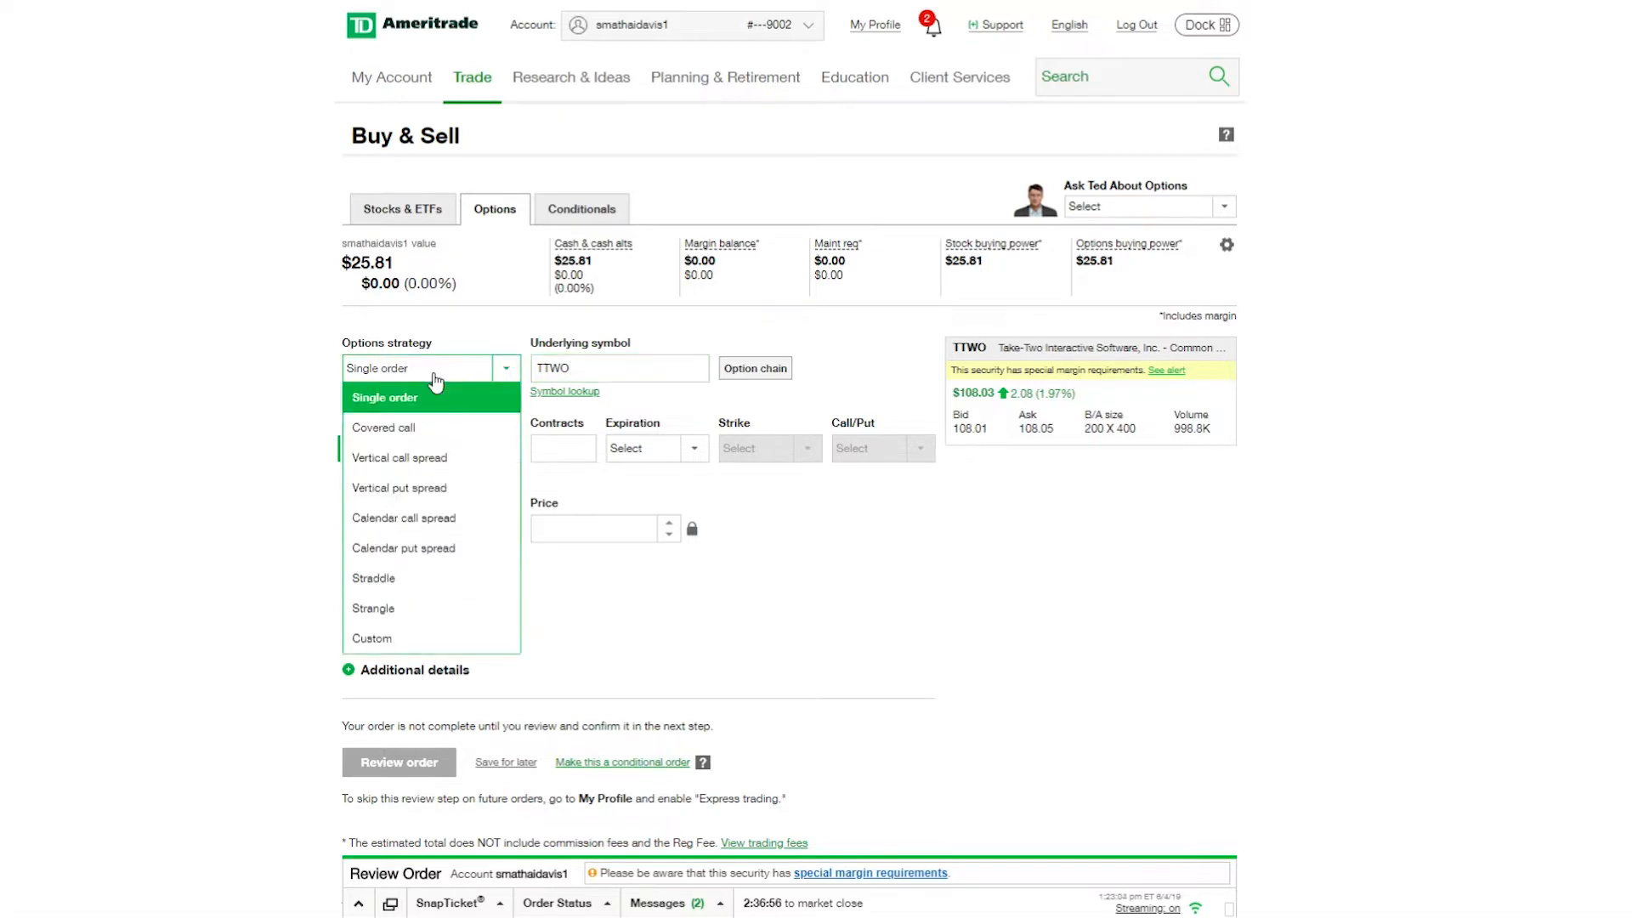
pyautogui.moveTo(434, 463)
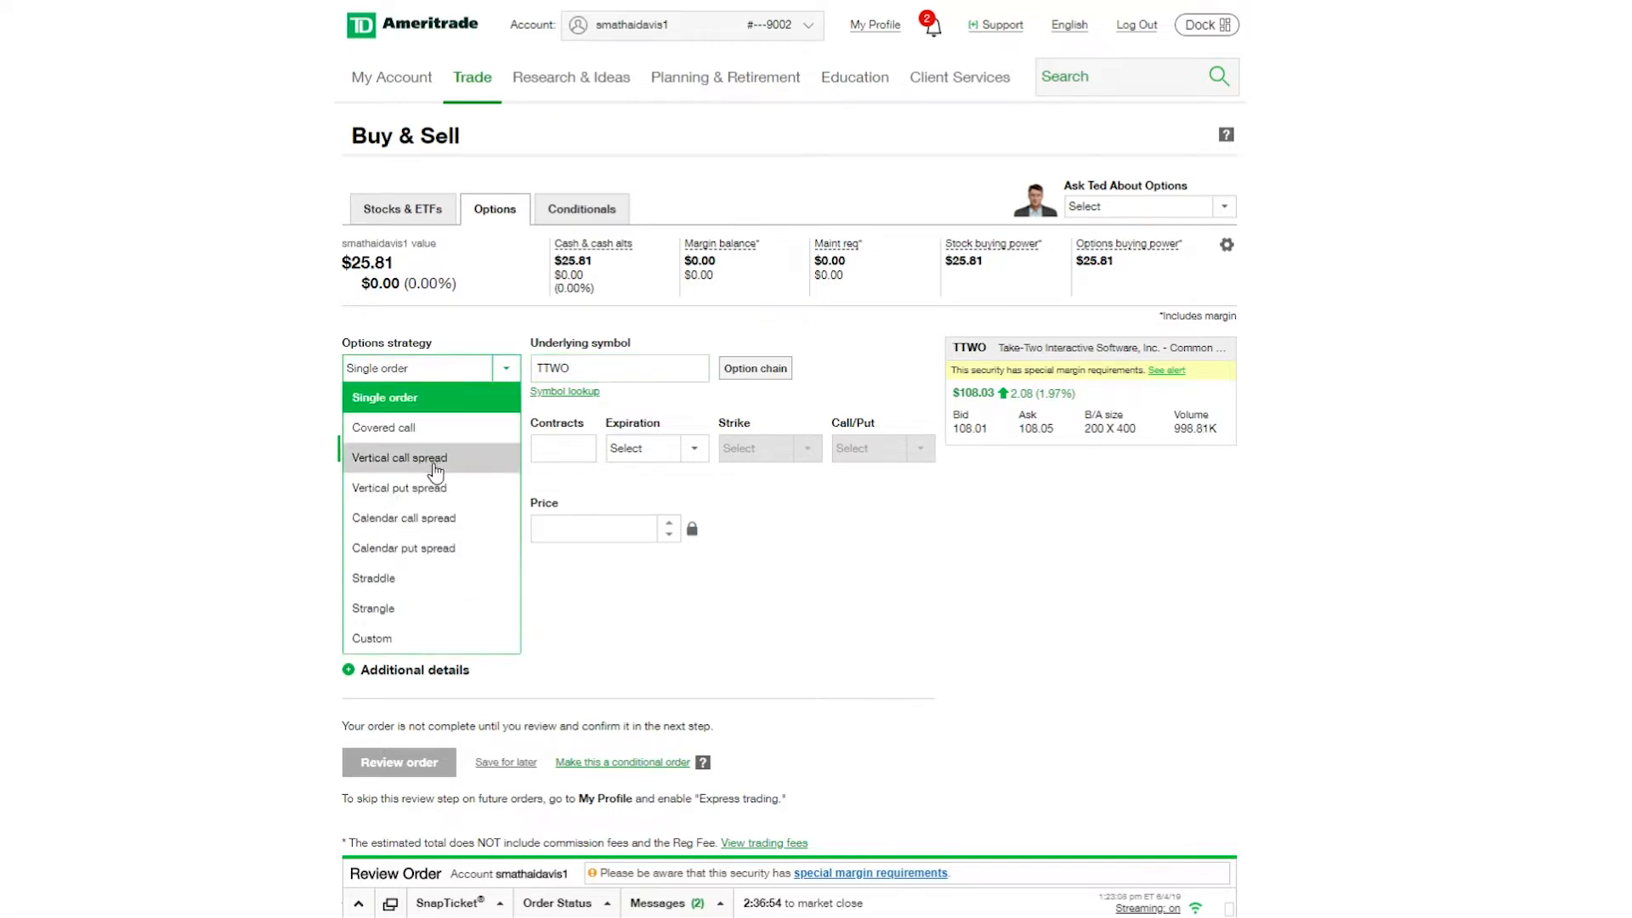
# Step: Choose the Vertical call spread strategy with 1 contract per leg
pyautogui.click(398, 457)
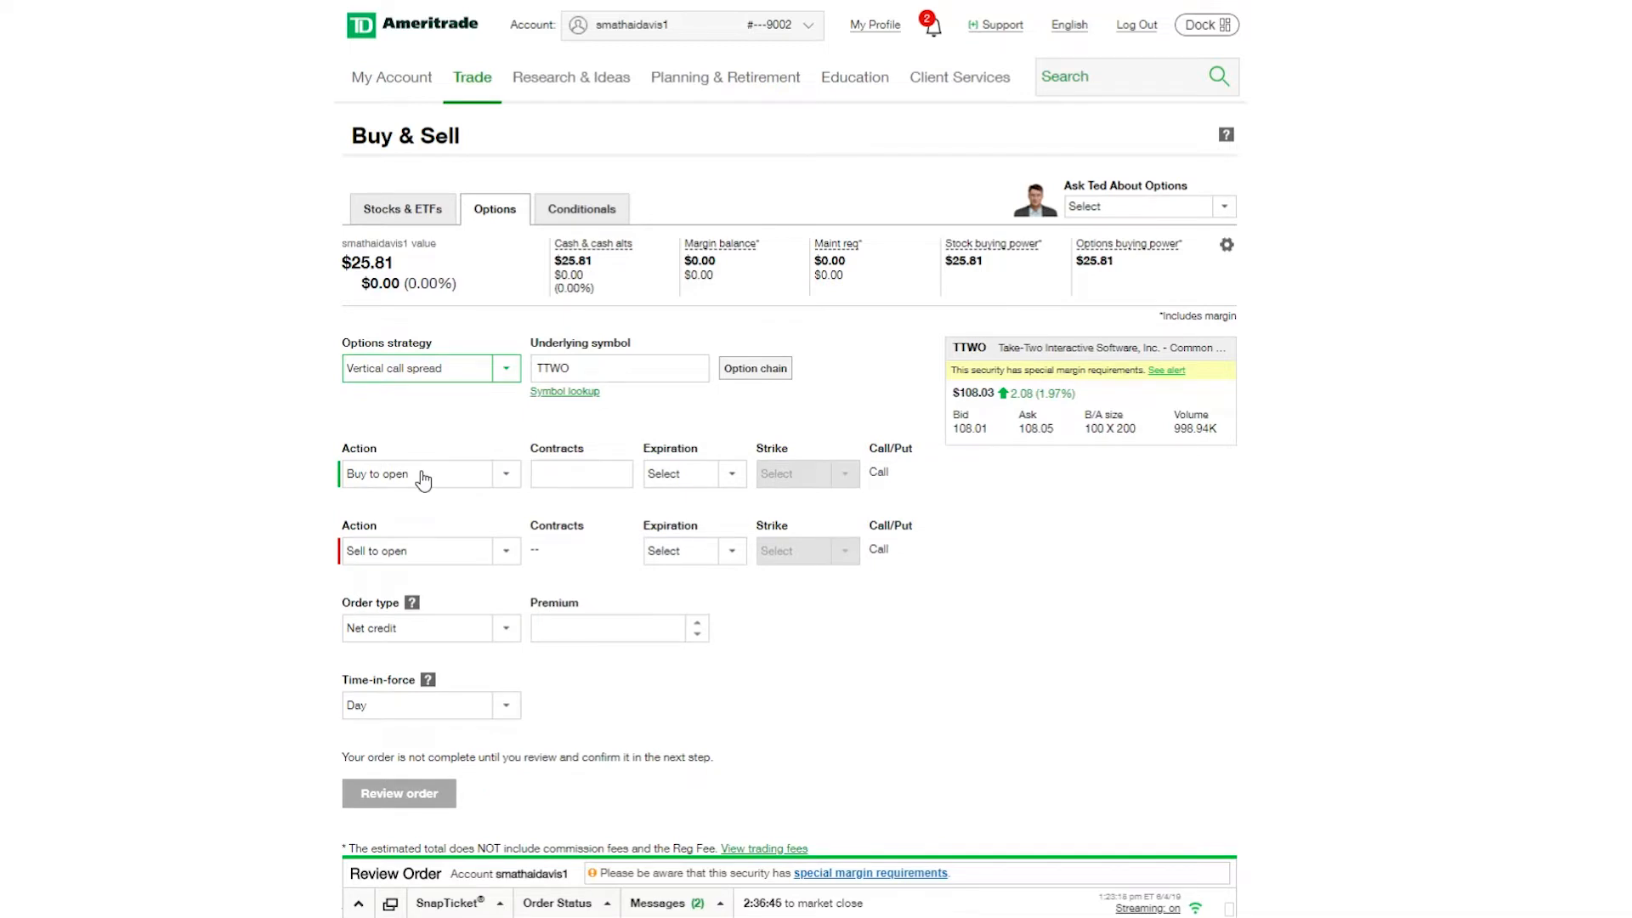
pyautogui.click(579, 474)
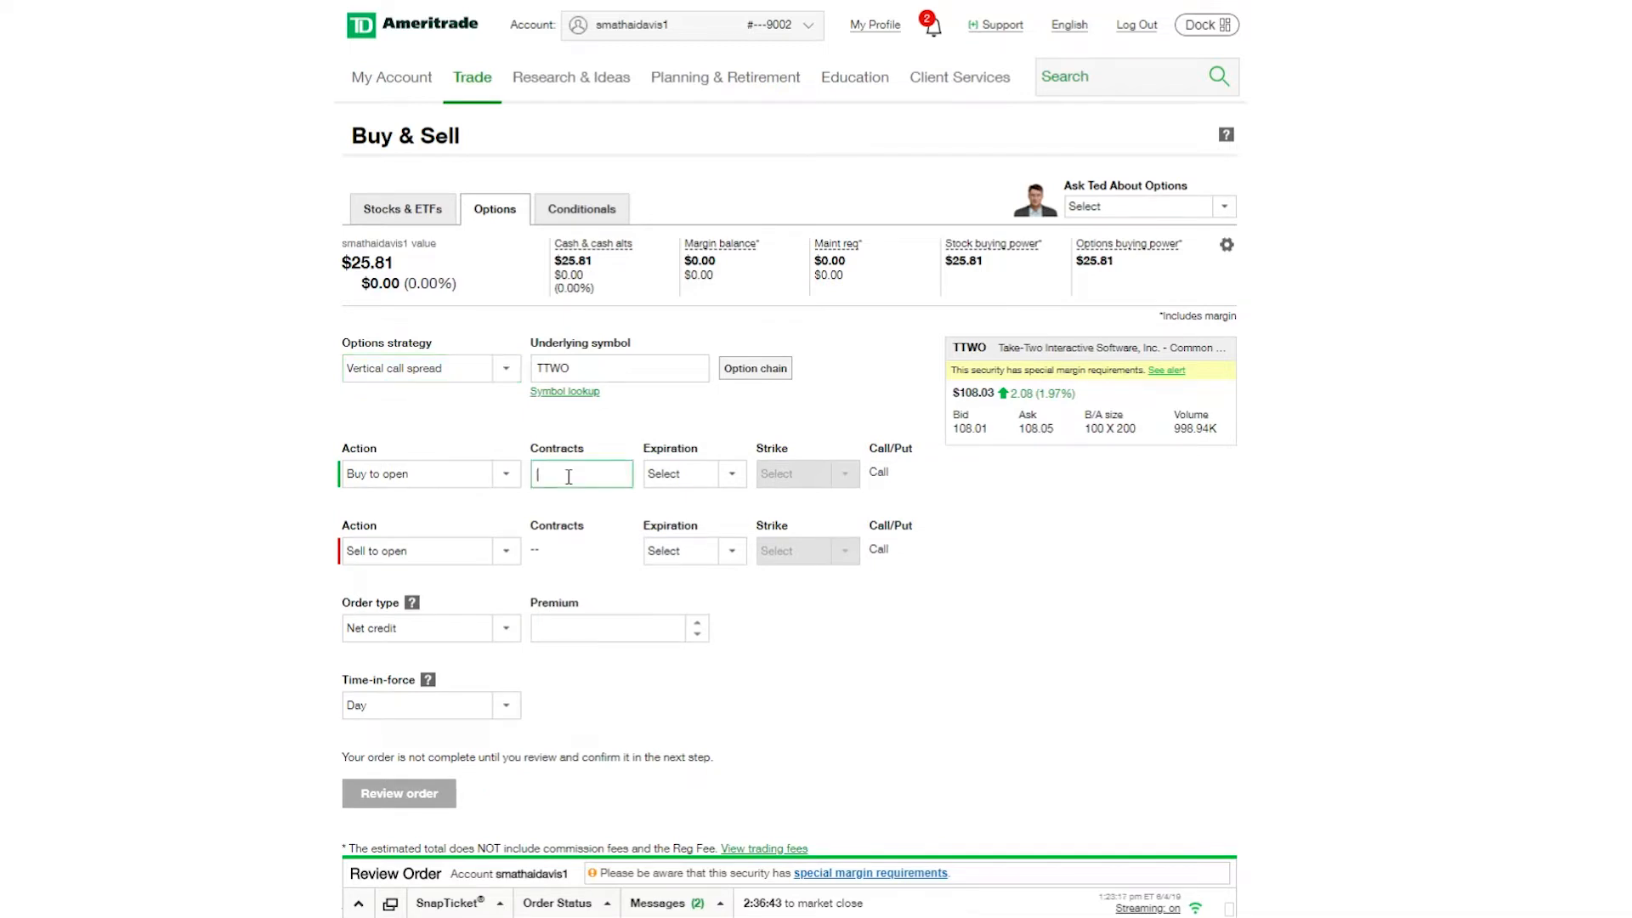
pyautogui.write('1')
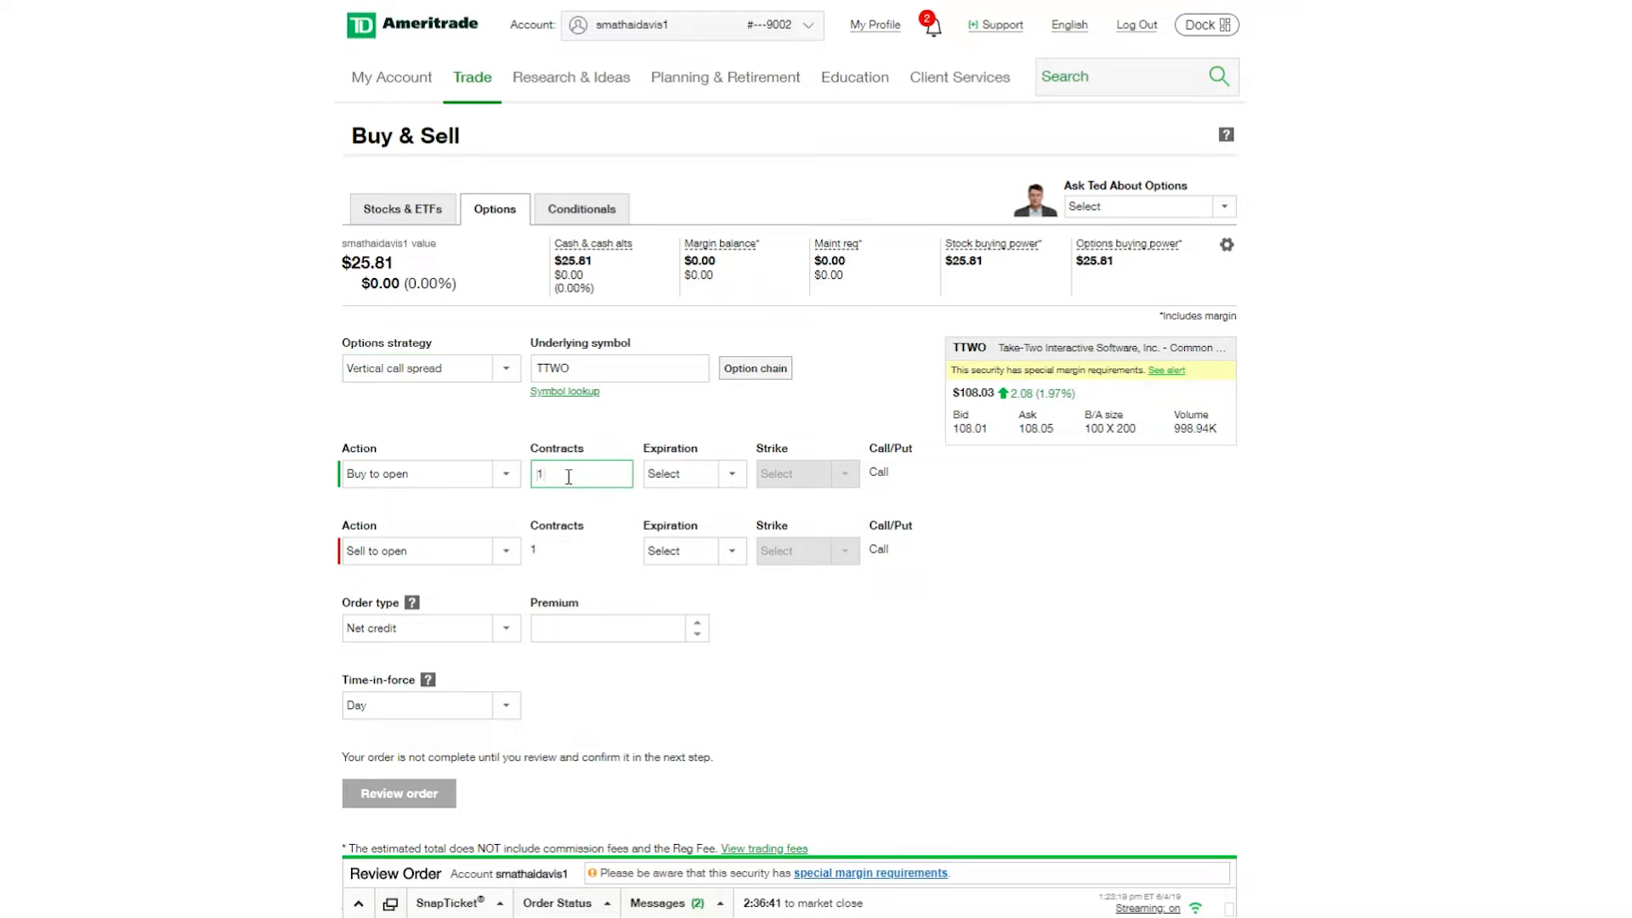
# Step: Use the Jun 28 2019 expiration, buying the 120 call and selling the 112 call
pyautogui.click(692, 474)
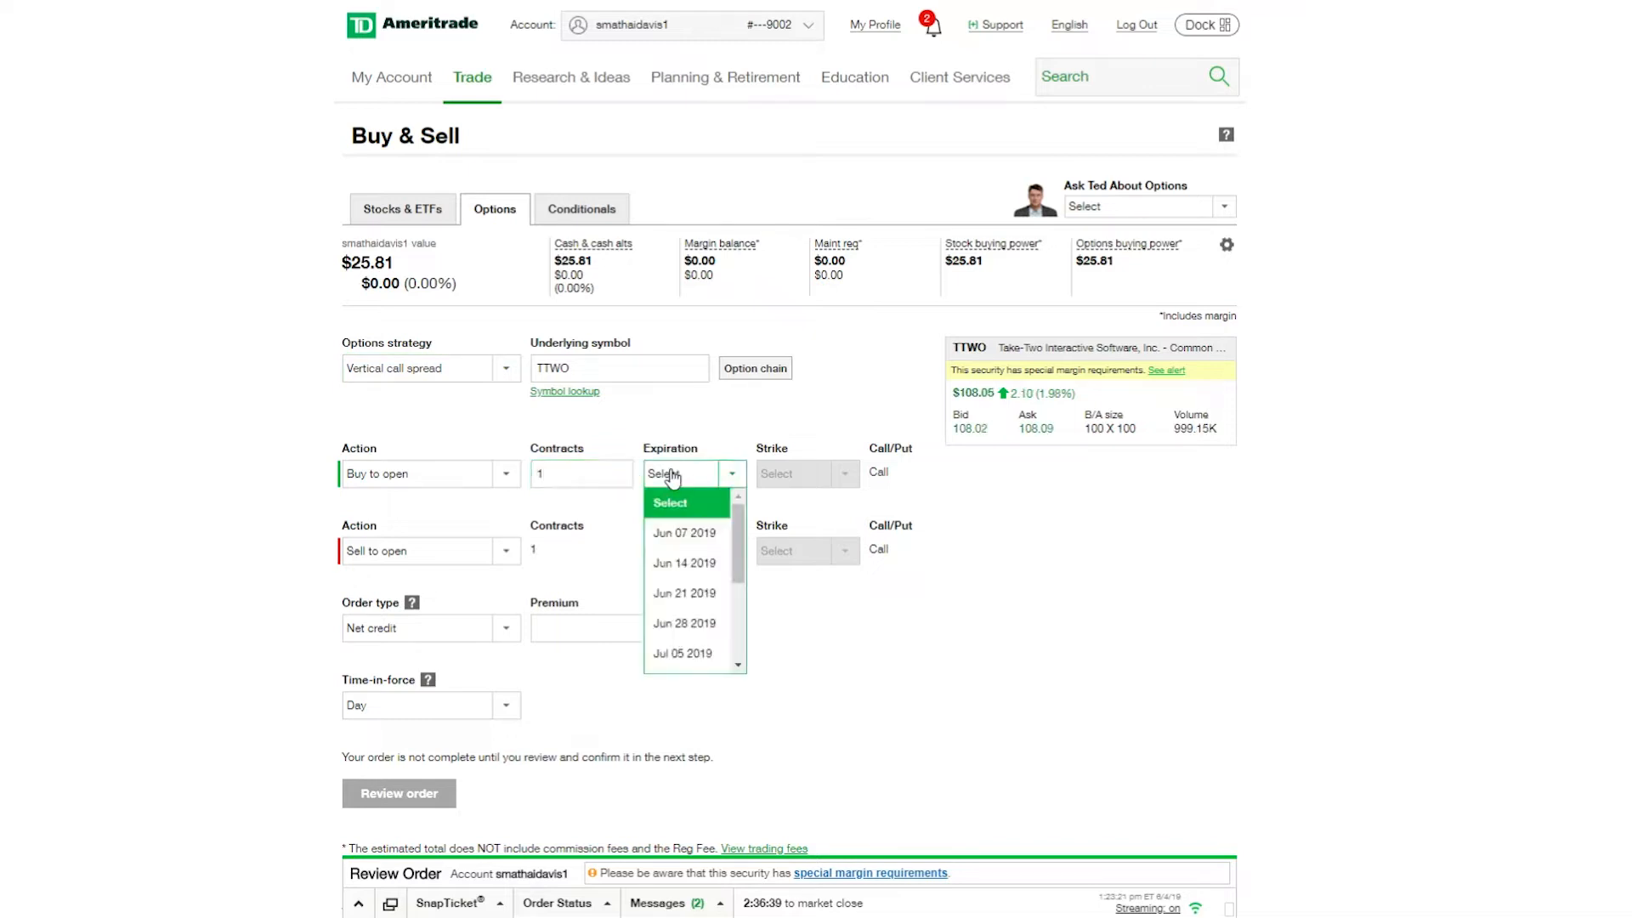
pyautogui.click(686, 622)
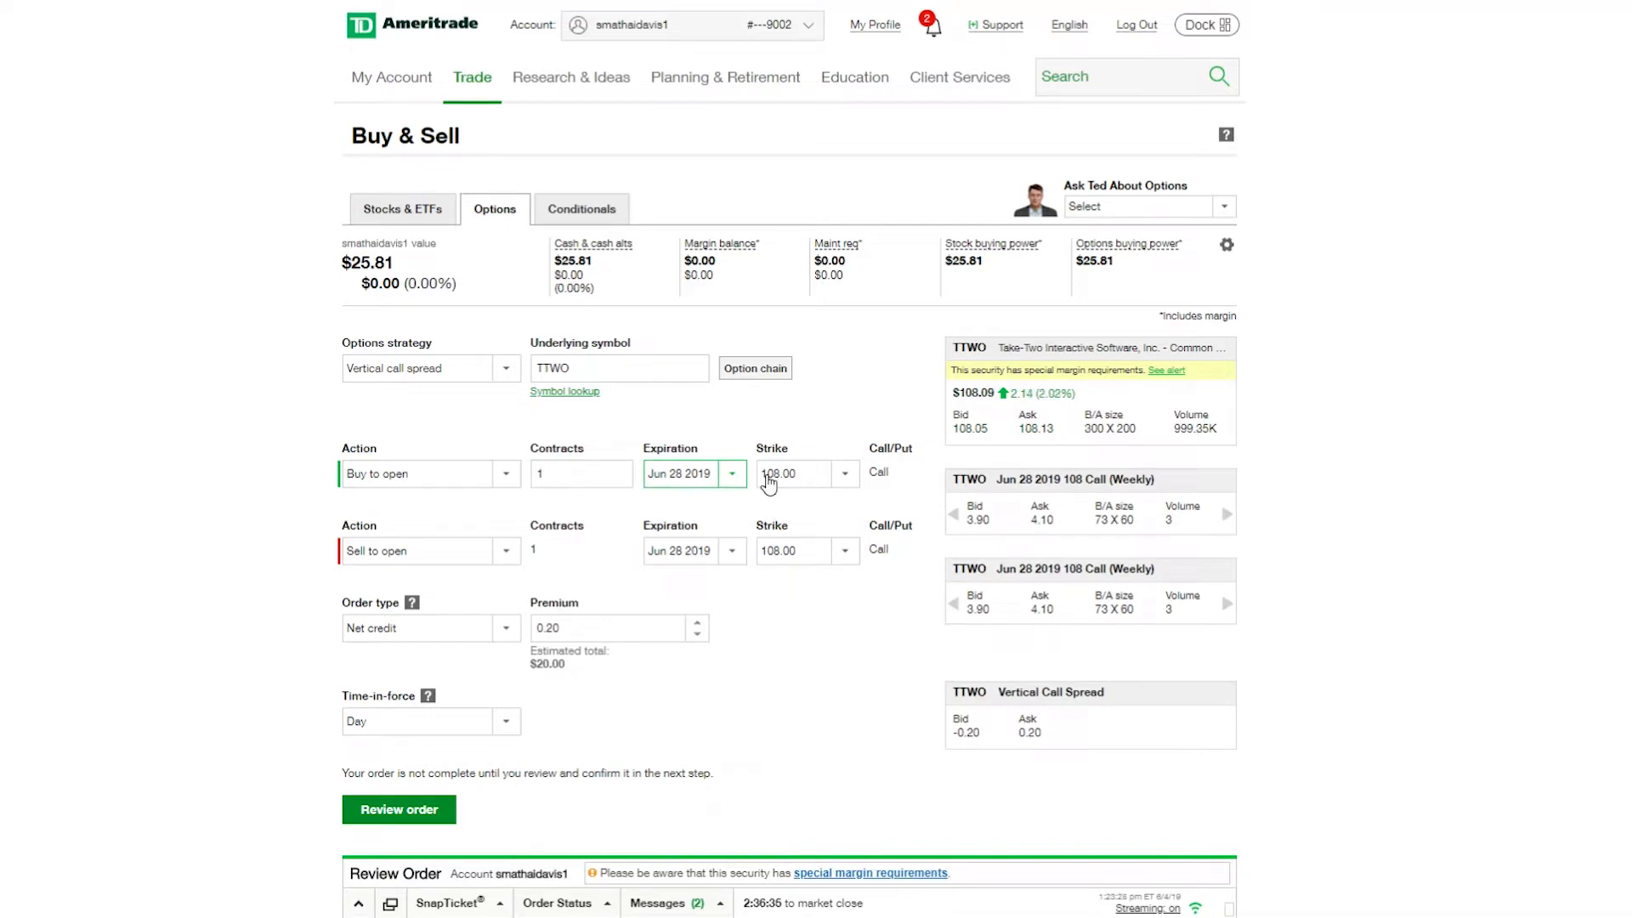
pyautogui.click(845, 551)
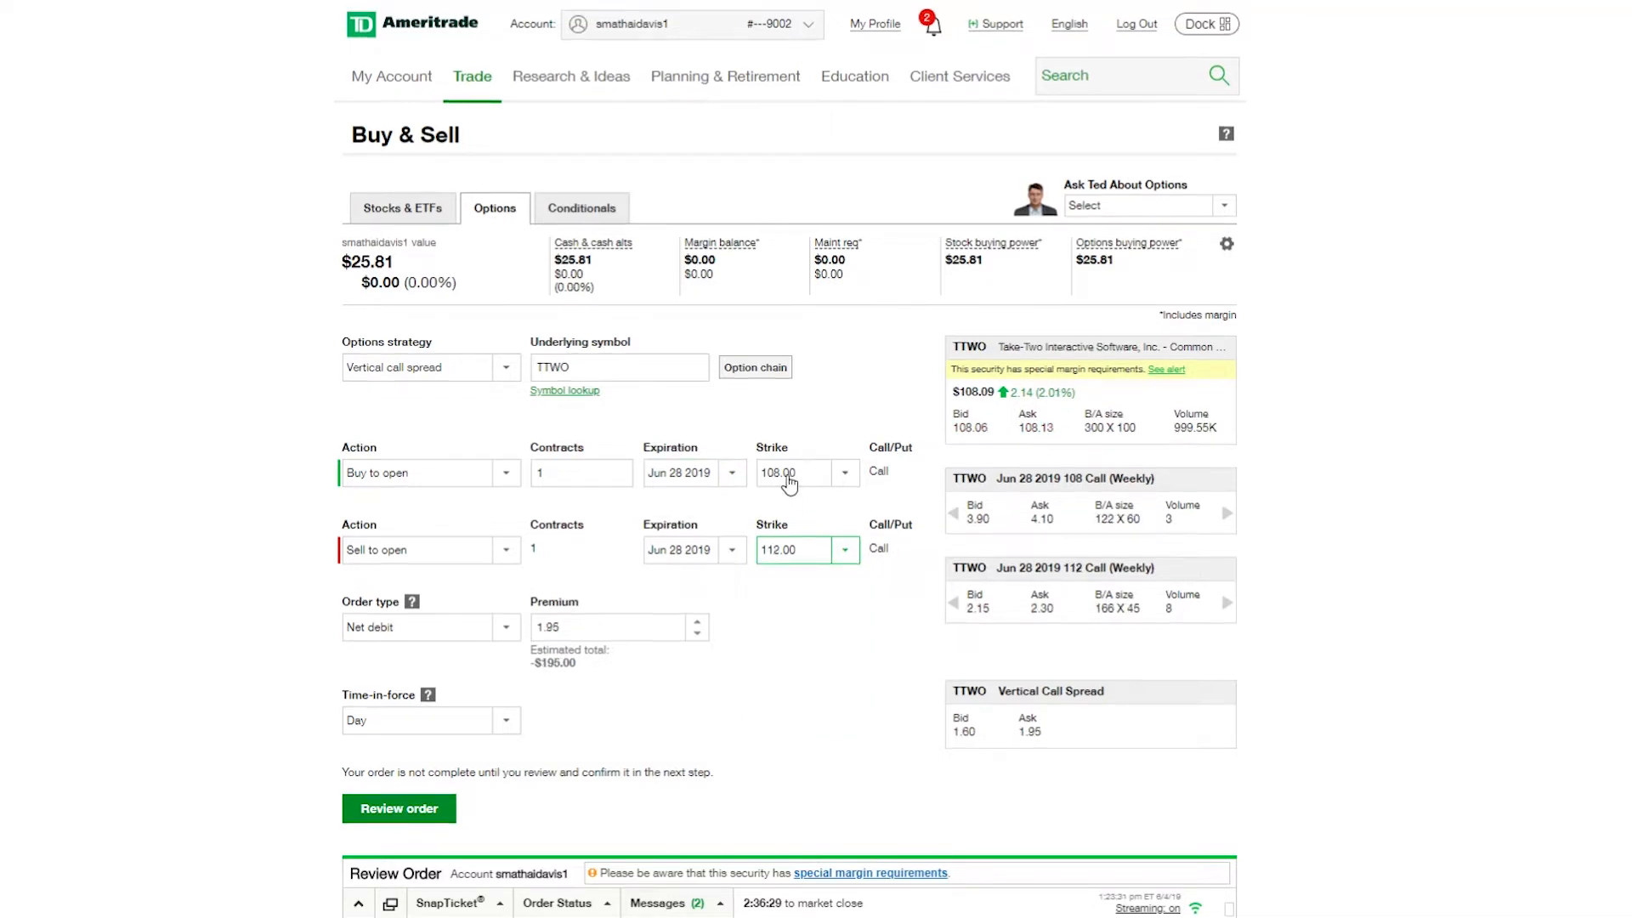
pyautogui.click(845, 473)
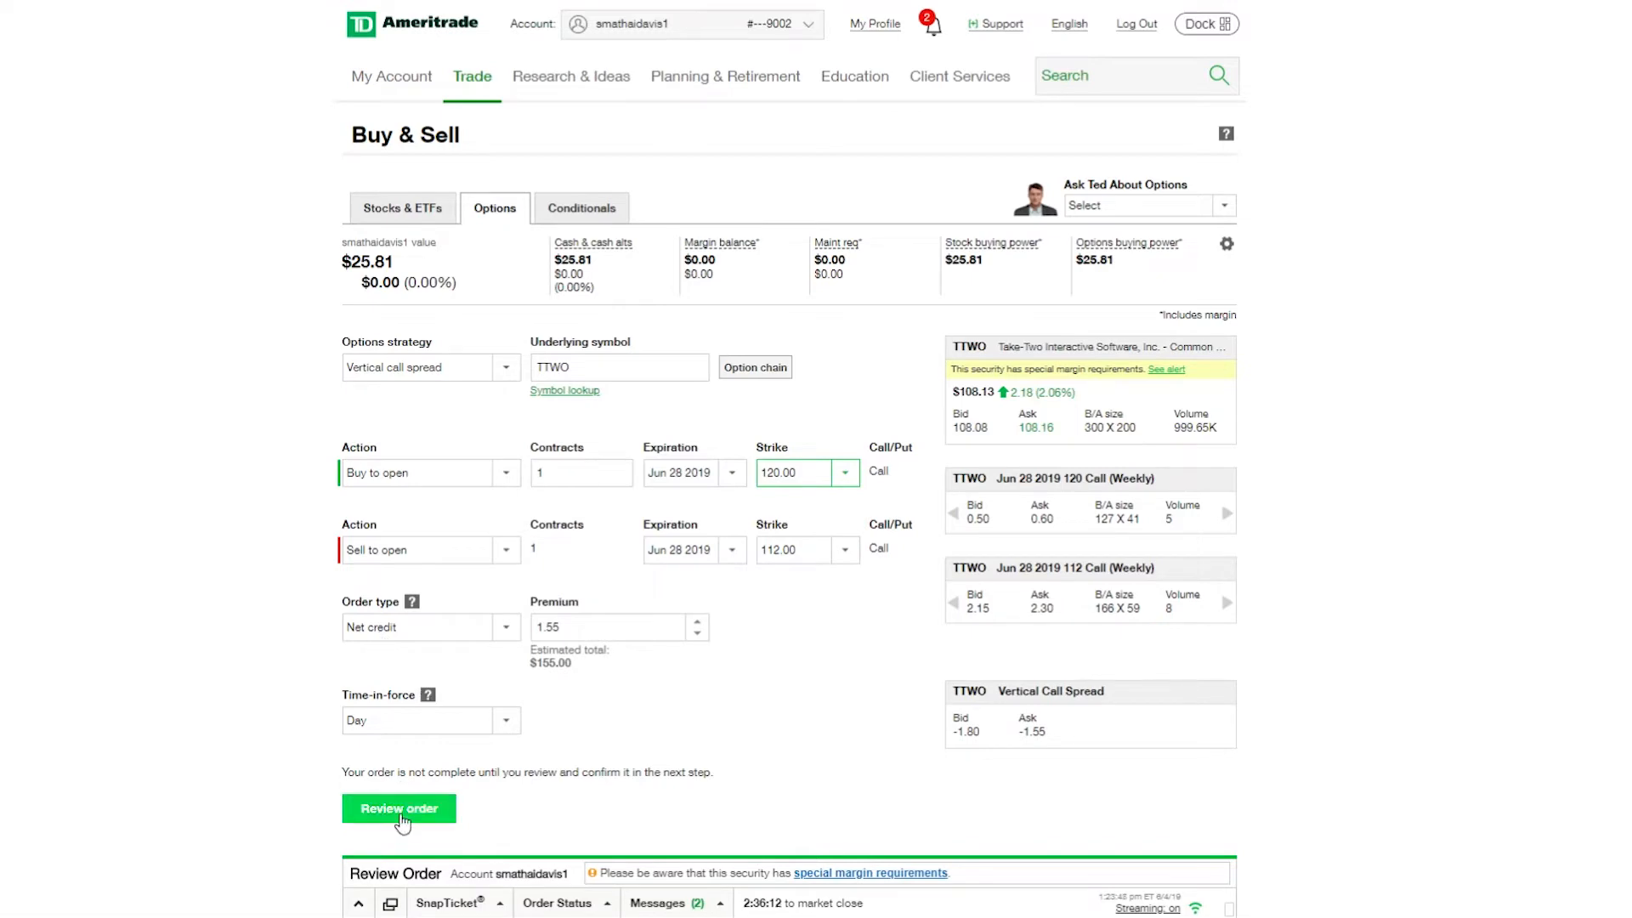
# Step: Review the TTWO spread order at $1.55 net credit, $155.00 estimated total
pyautogui.click(398, 809)
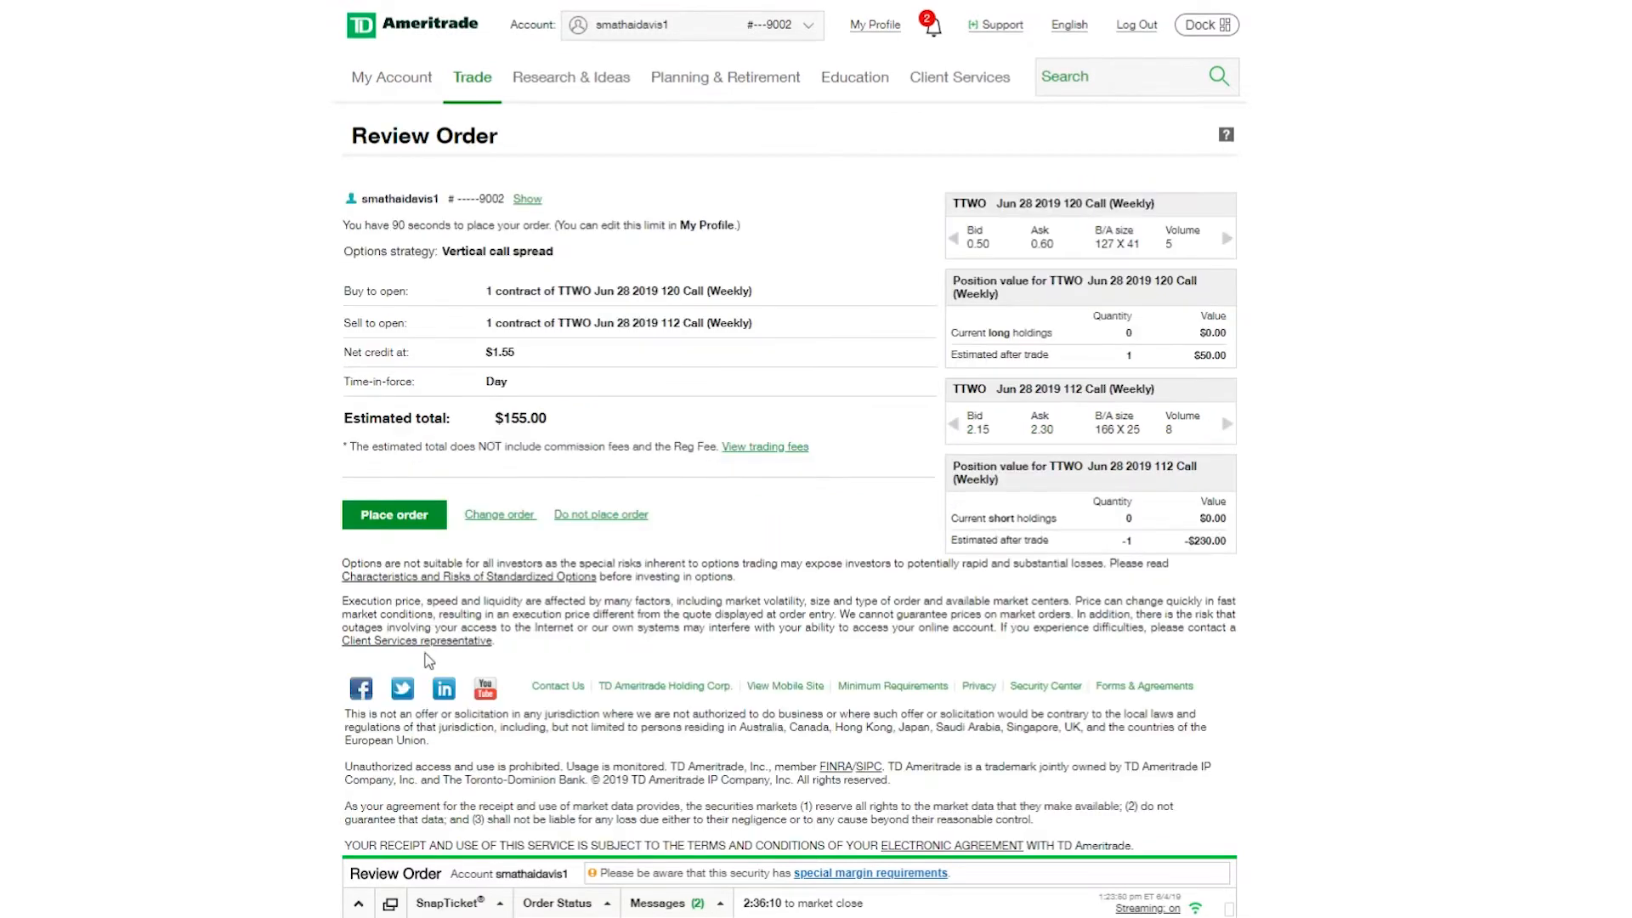
pyautogui.moveTo(393, 514)
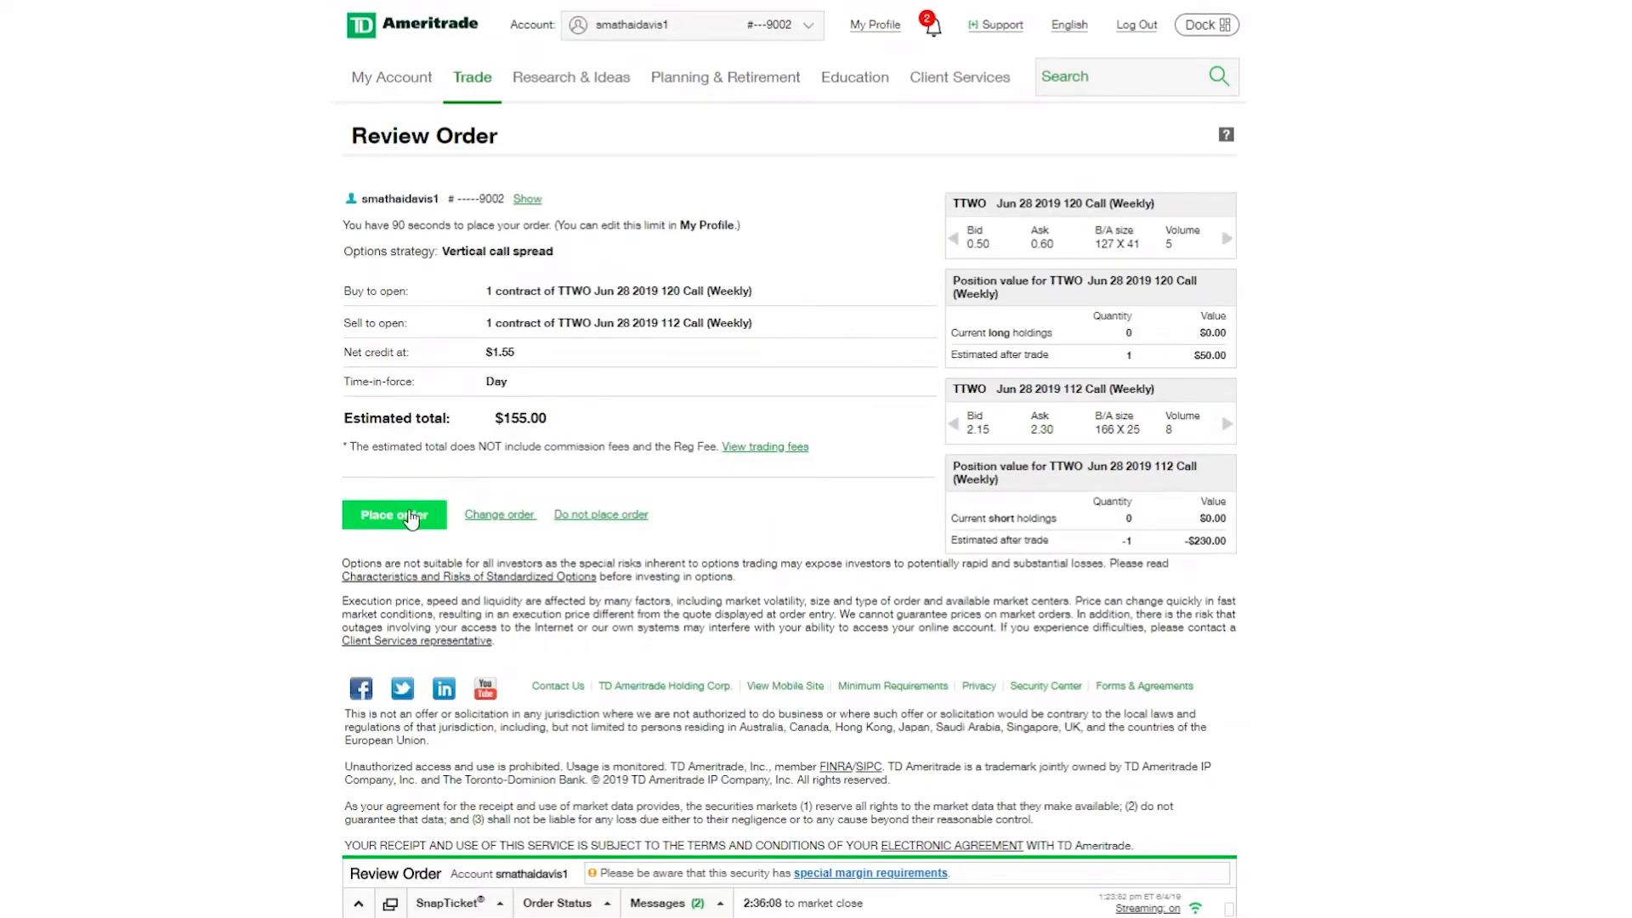